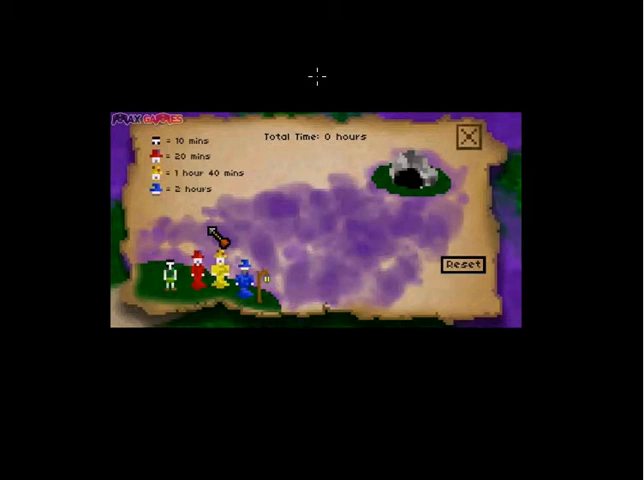
mouse_move(58, 296)
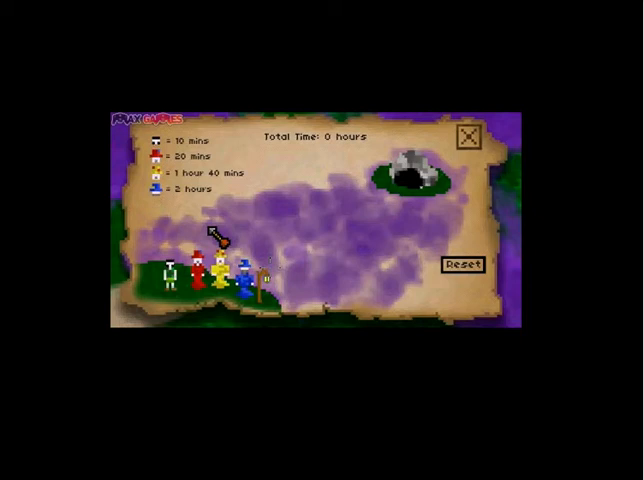
mouse_move(504, 204)
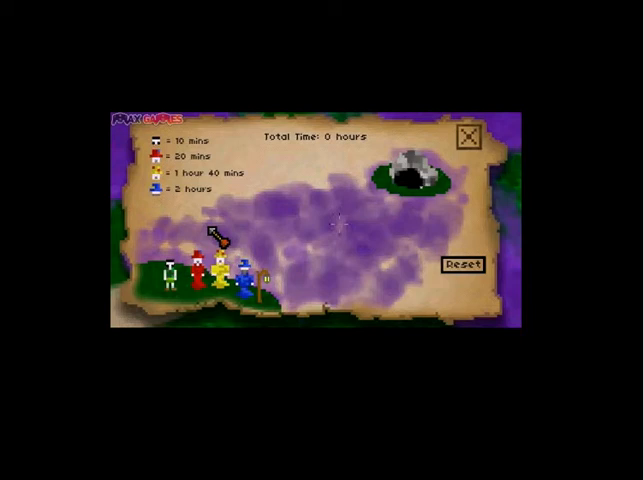
mouse_move(352, 220)
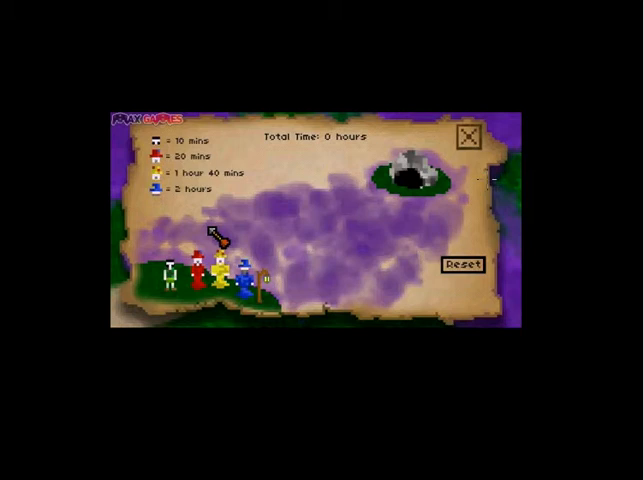
mouse_move(558, 188)
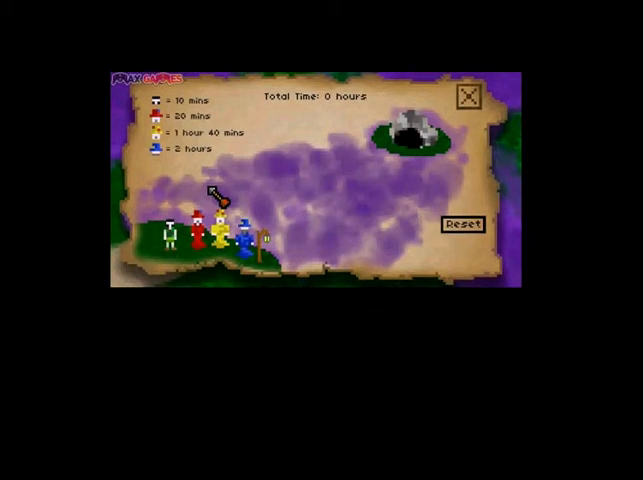
mouse_move(152, 348)
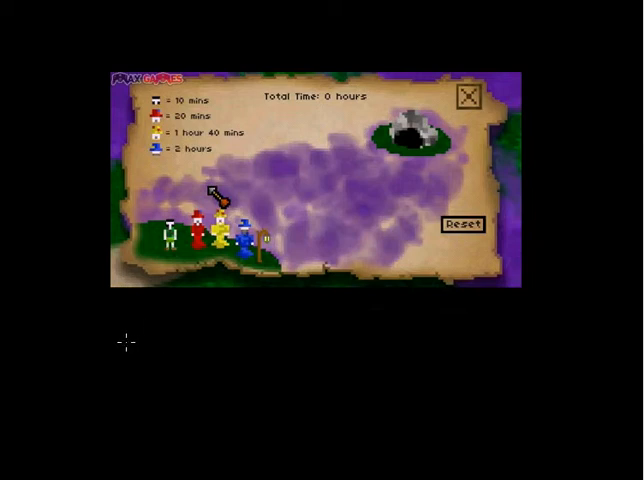
mouse_move(84, 380)
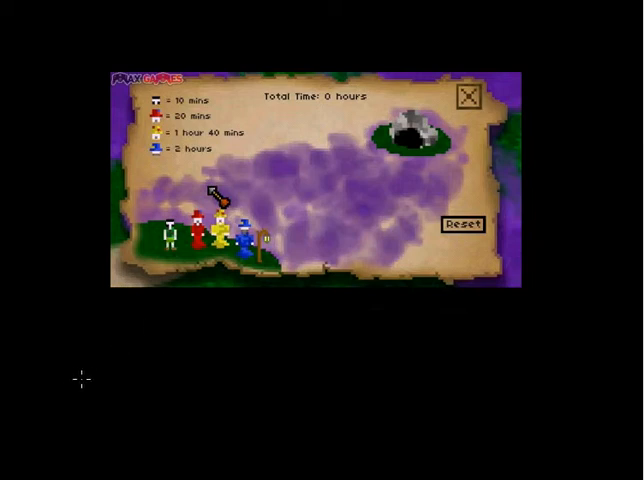
mouse_move(88, 376)
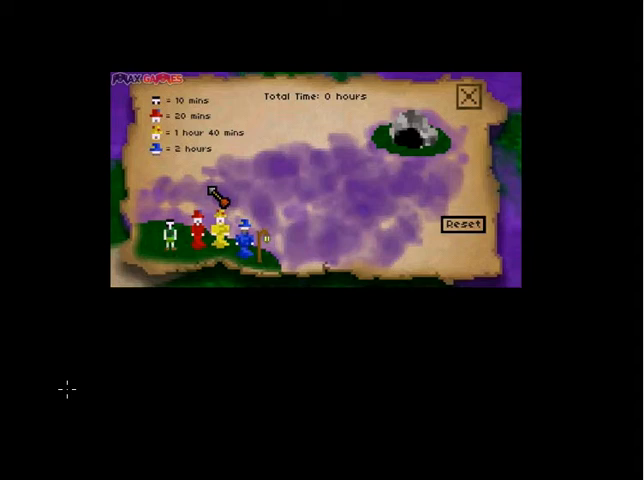
mouse_move(110, 156)
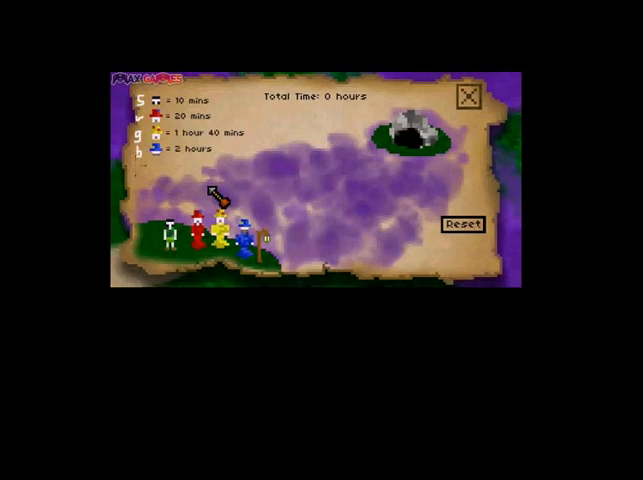
mouse_move(72, 380)
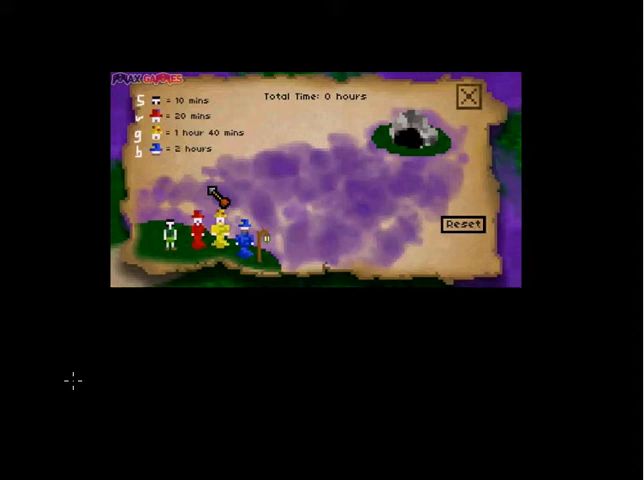
mouse_move(58, 368)
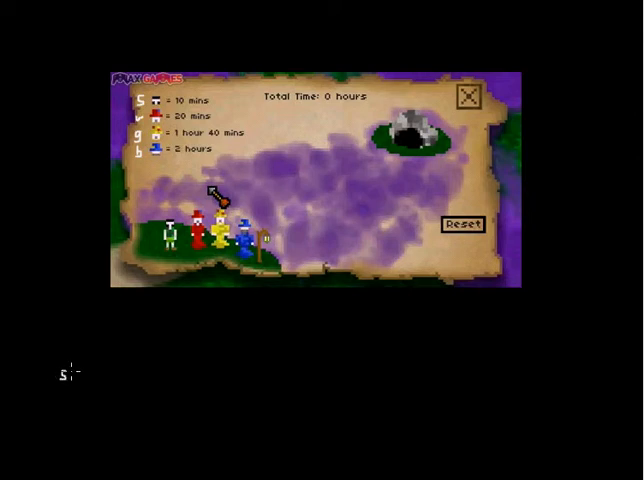
Sketch start state srgb| with an sr 20 arrow leading to a second state gb|sr
type("rgb")
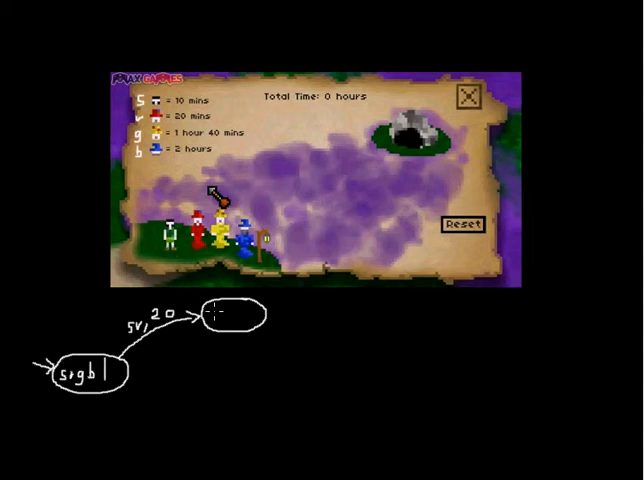
type("g")
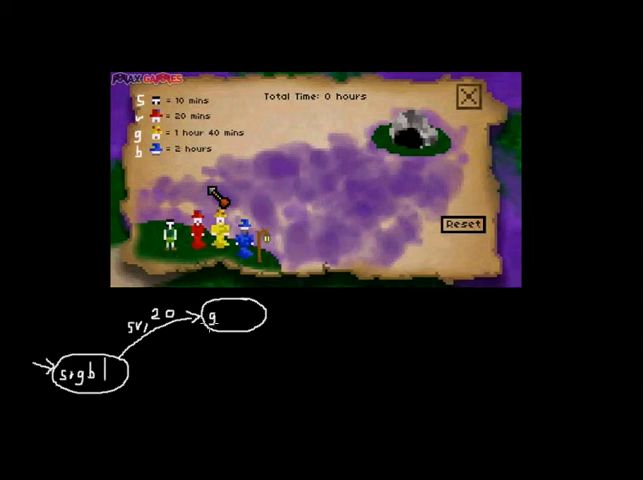
type("b|")
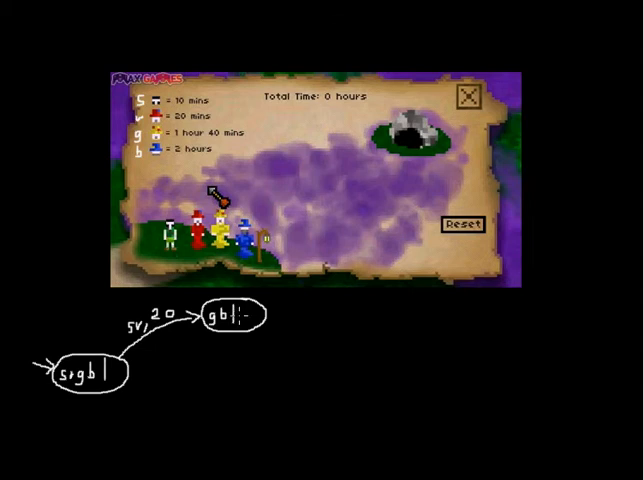
type("si")
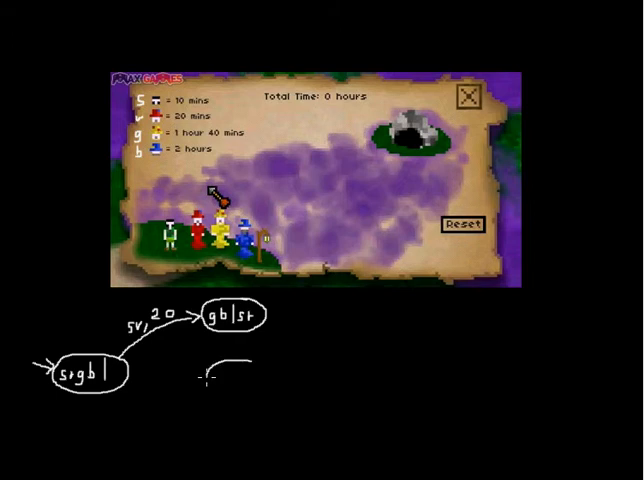
Draw a second oval from srgb|, arrow labelled sg with its time, ending at state rb|sg
left_click_drag(210, 370, 256, 396)
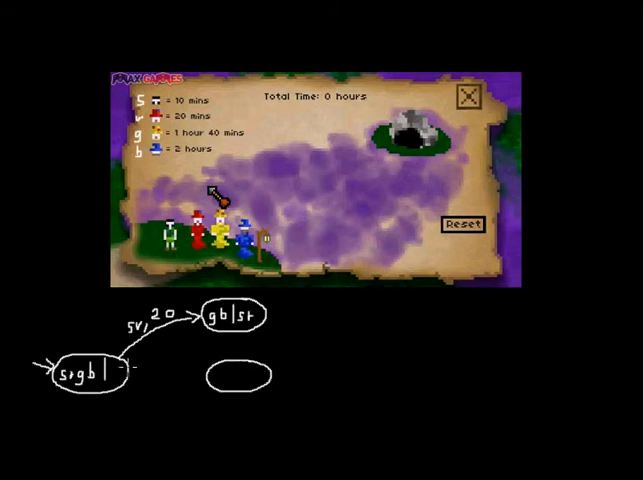
left_click_drag(120, 376, 204, 376)
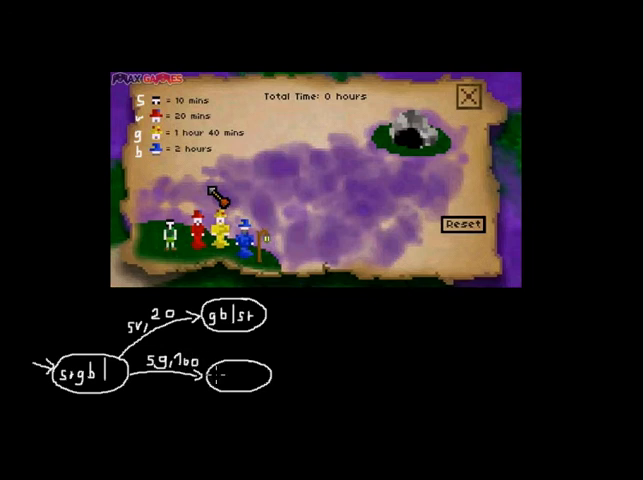
type("r|")
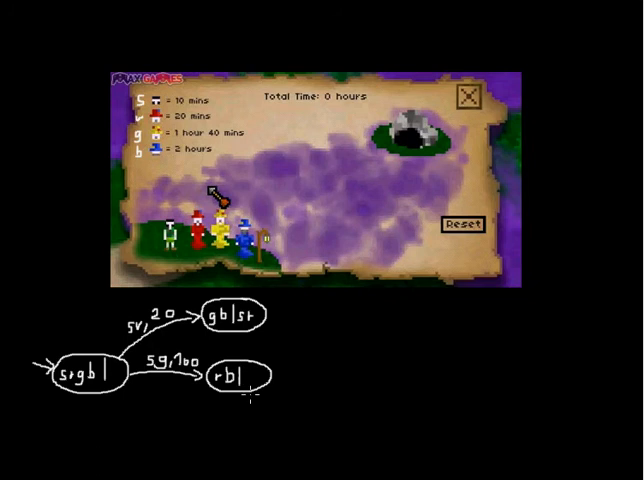
type("s")
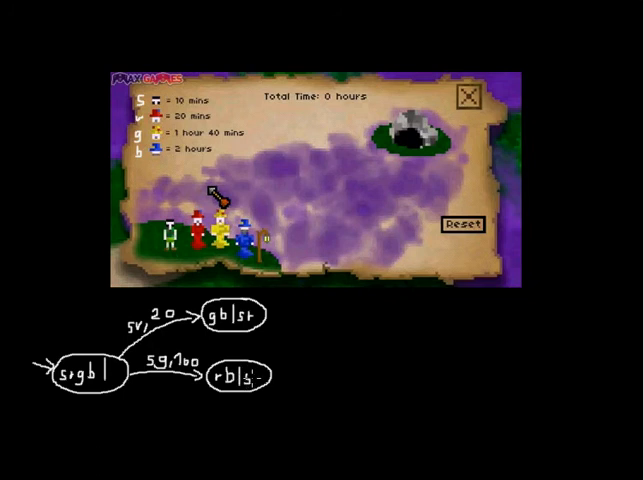
type("sq")
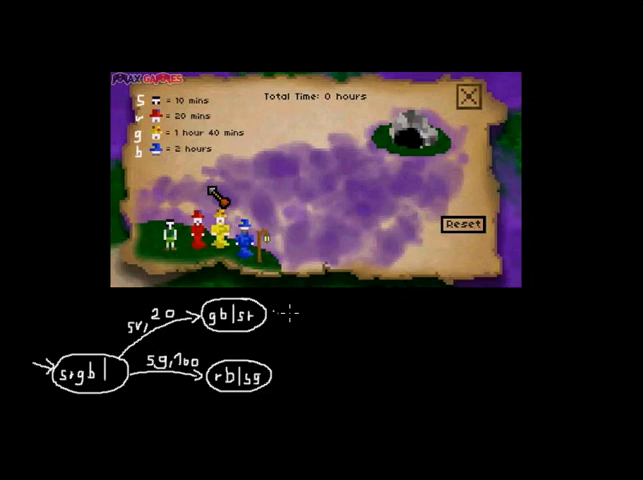
mouse_move(164, 392)
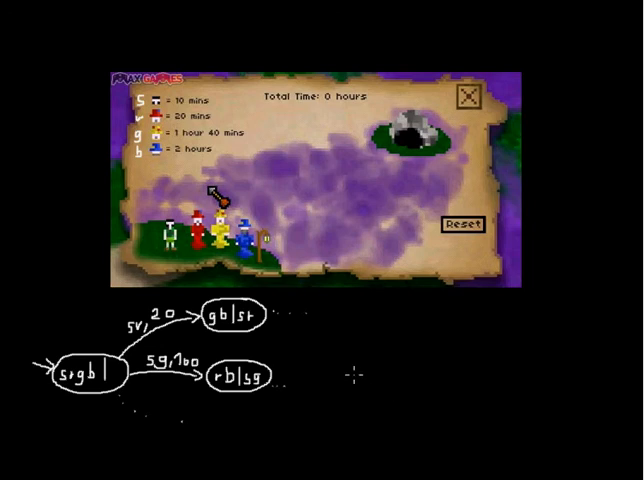
mouse_move(352, 372)
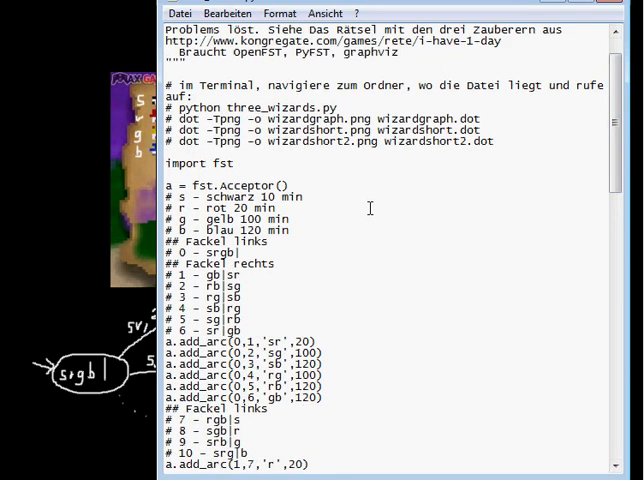
scroll("down", 3)
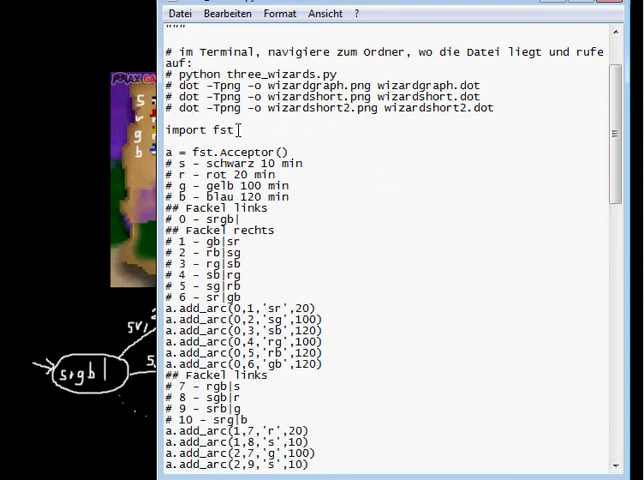
double_click(198, 130)
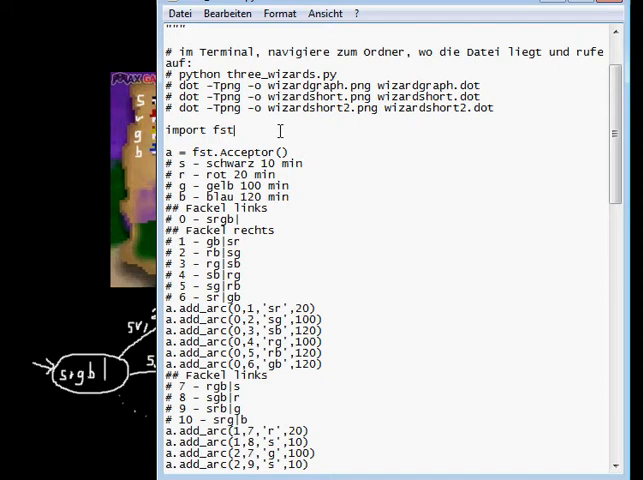
mouse_move(312, 132)
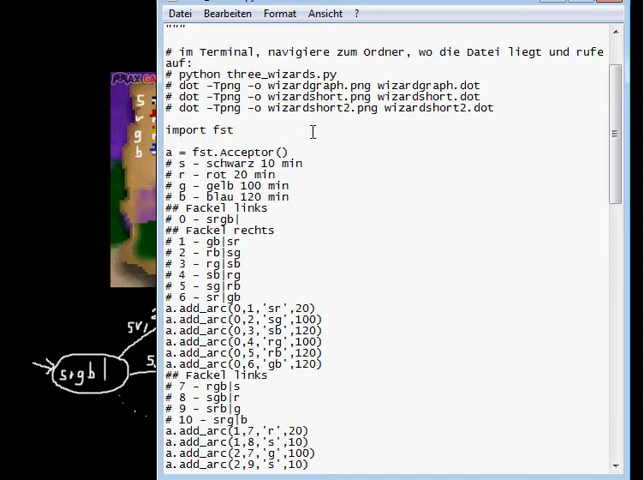
triple_click(230, 152)
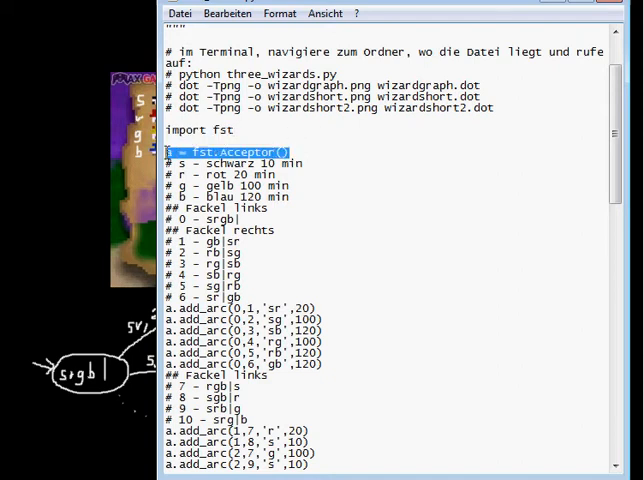
scroll("down", 3)
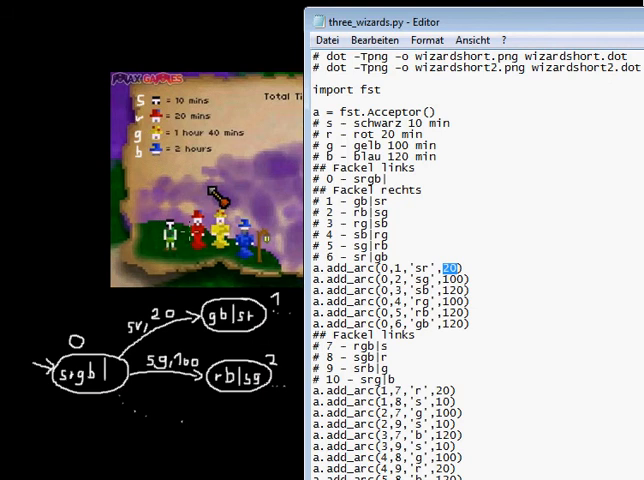
mouse_move(476, 260)
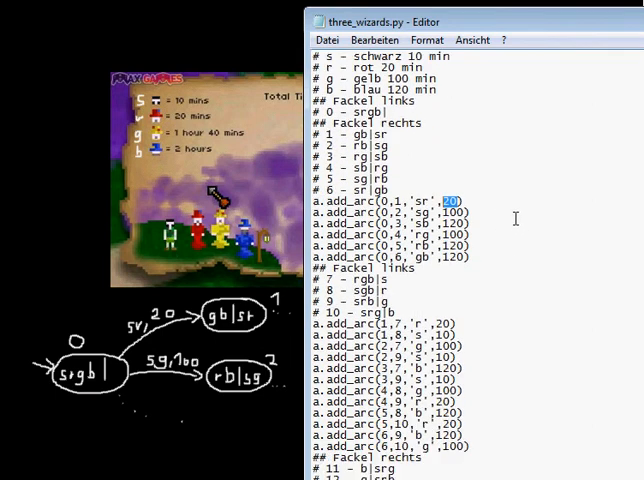
Scroll through the add_arc lines, then select wizardgraph.png in the Explorer folder
scroll("down", 3)
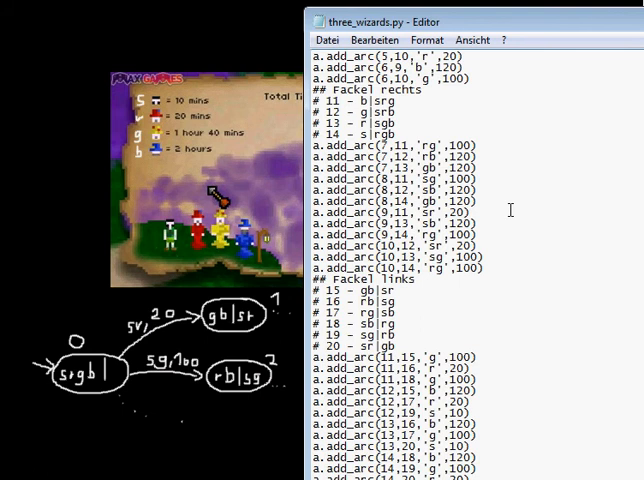
scroll("down", 3)
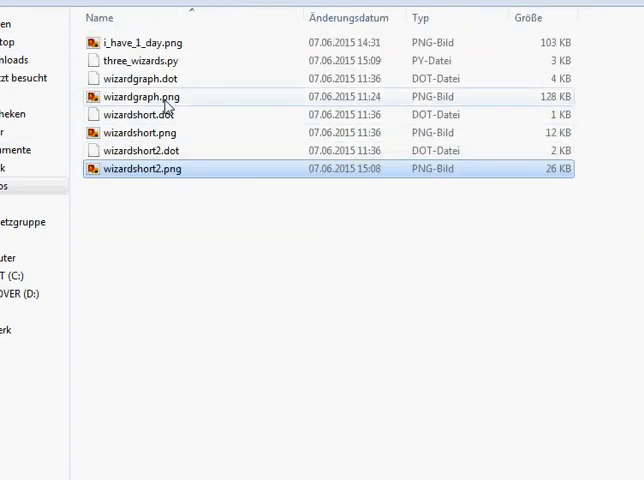
left_click(142, 96)
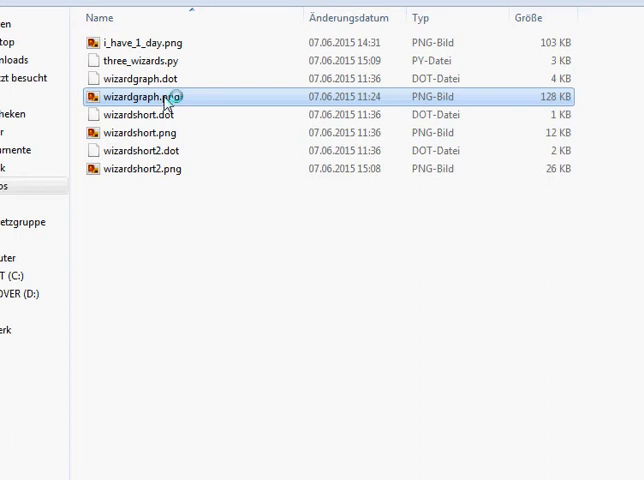
double_click(140, 96)
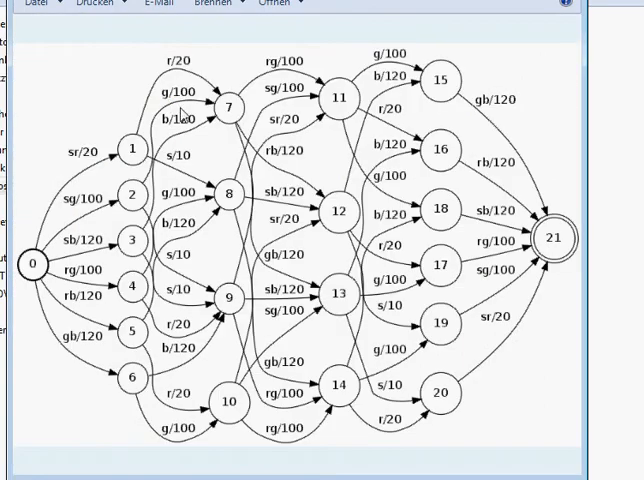
mouse_move(92, 242)
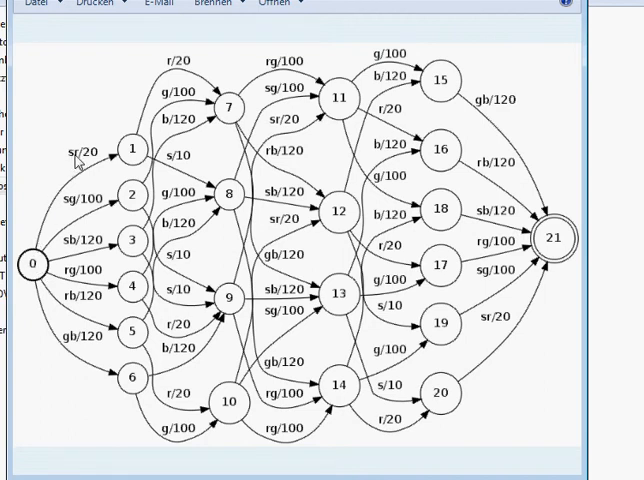
mouse_move(136, 156)
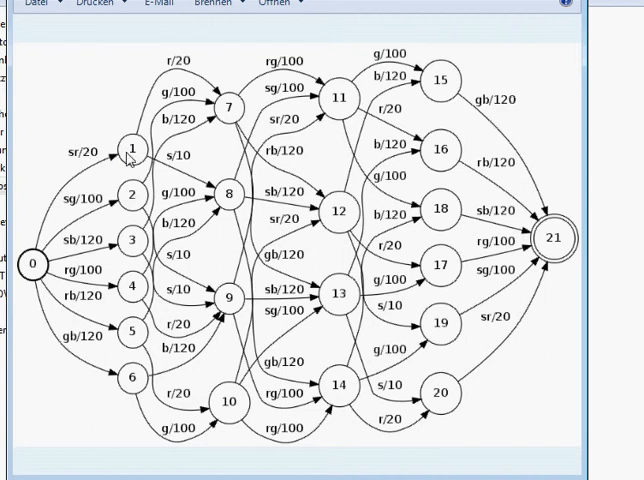
mouse_move(130, 156)
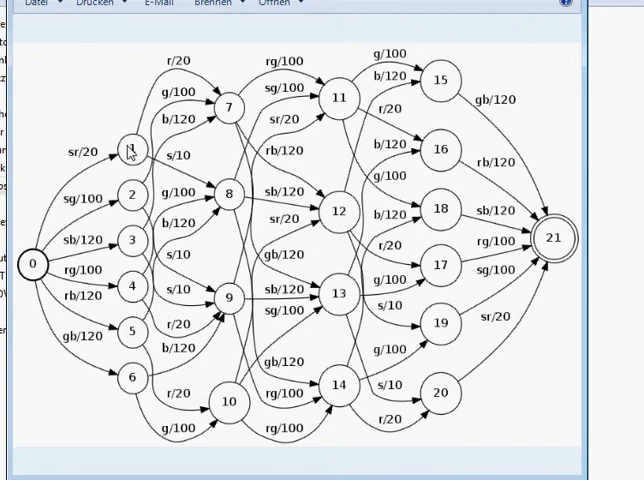
mouse_move(516, 194)
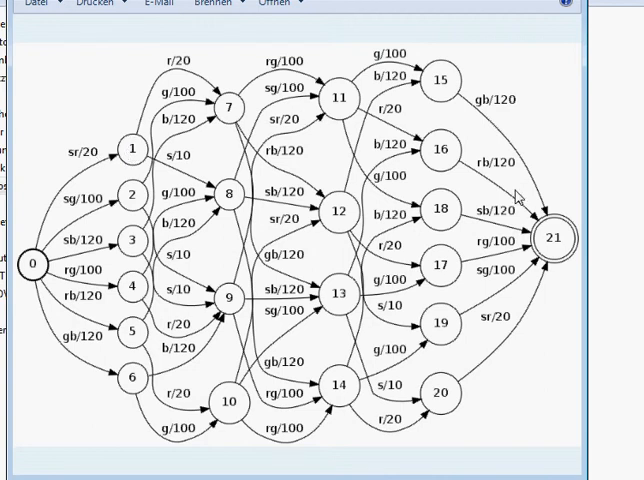
mouse_move(562, 262)
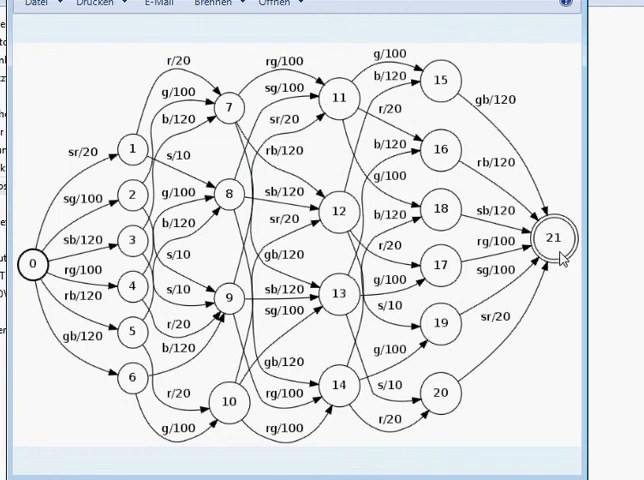
mouse_move(560, 260)
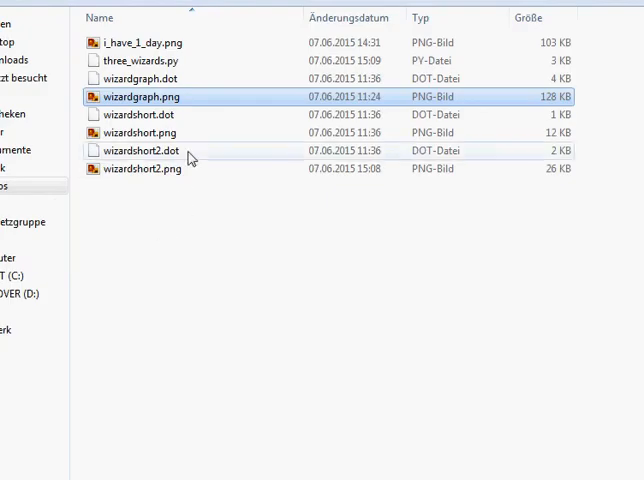
View the single shortest path image from state 5 to final state 0
double_click(140, 96)
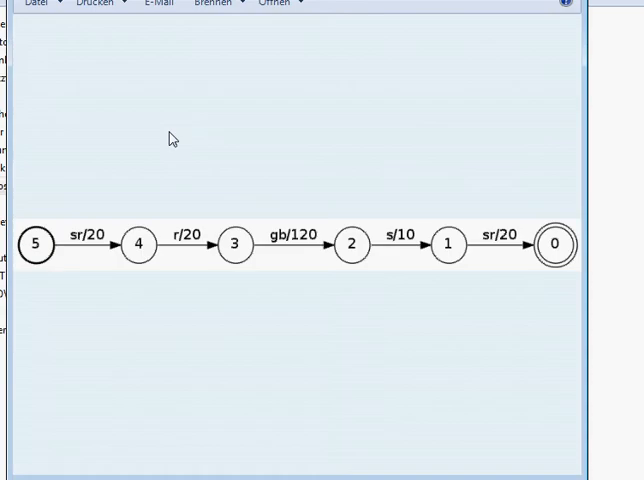
mouse_move(204, 156)
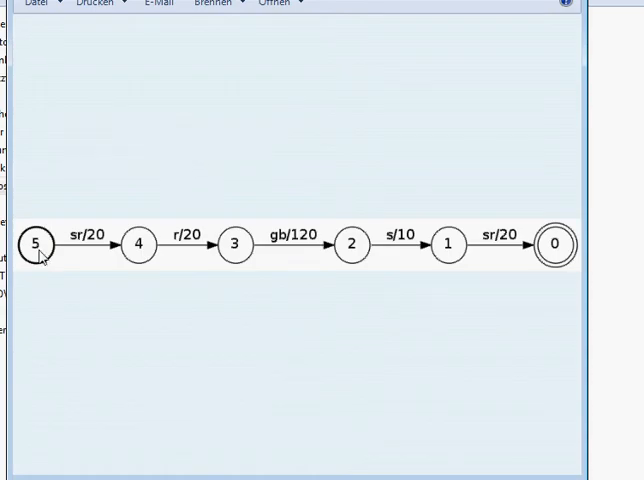
mouse_move(470, 290)
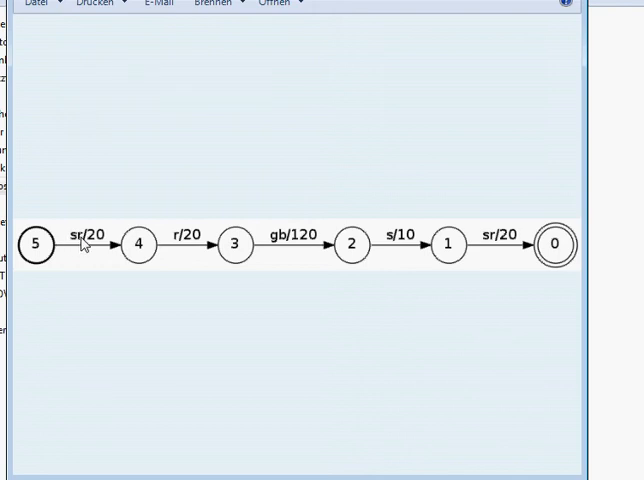
mouse_move(198, 236)
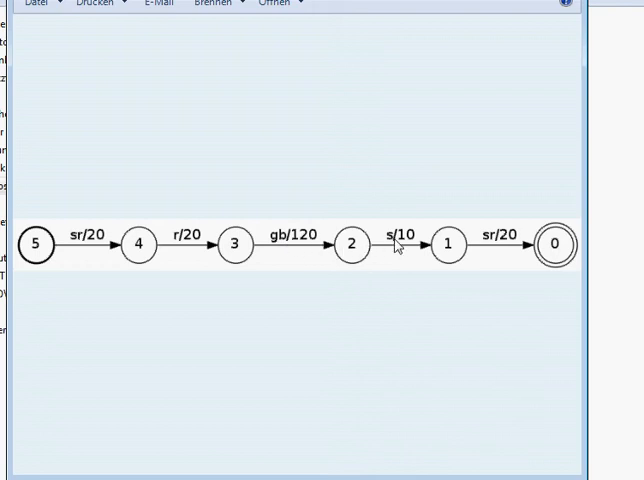
mouse_move(460, 252)
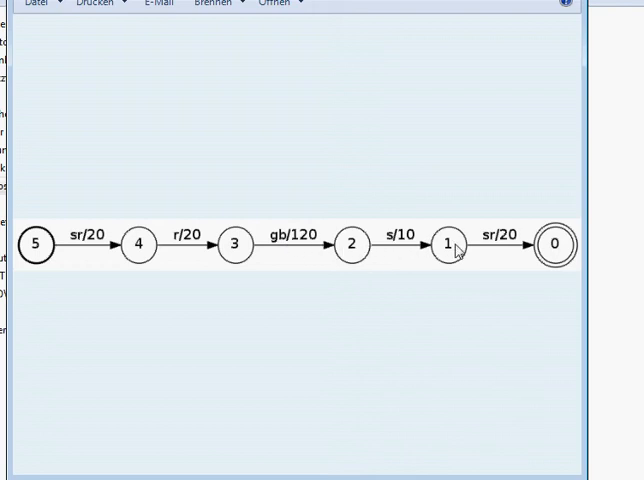
mouse_move(528, 256)
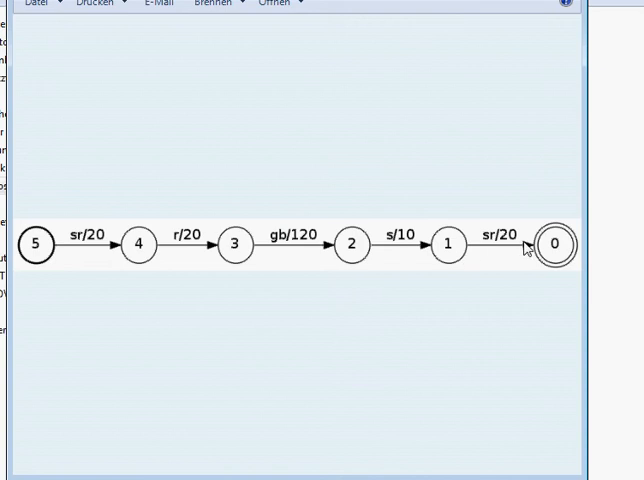
mouse_move(536, 252)
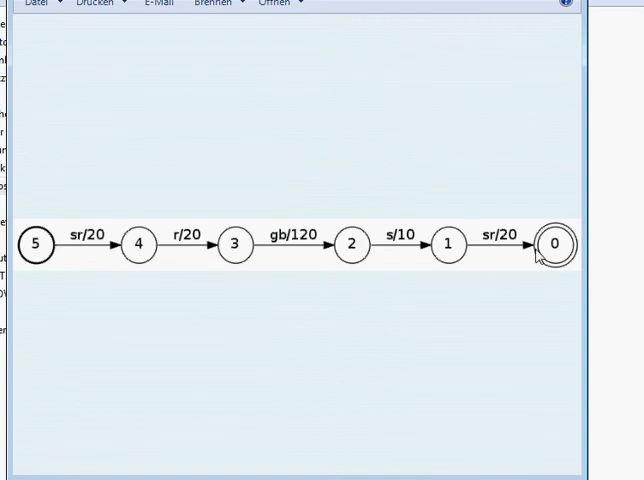
mouse_move(532, 98)
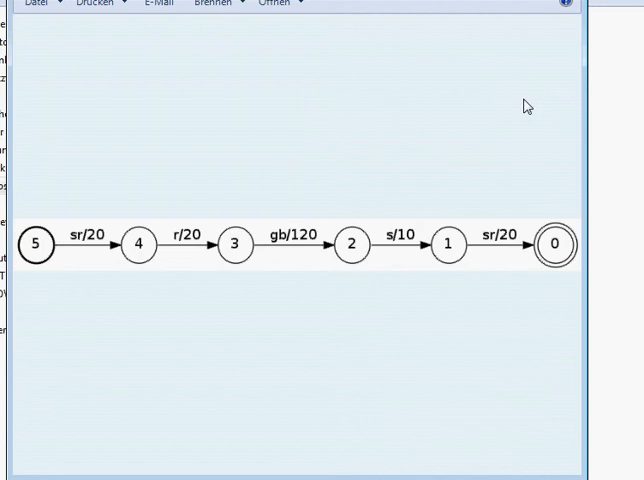
mouse_move(436, 142)
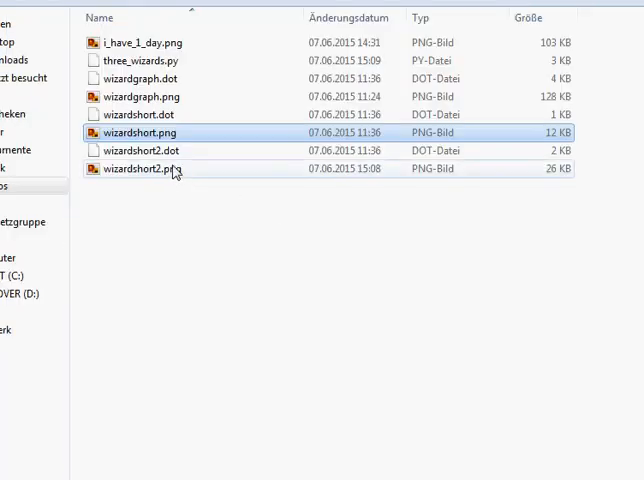
View the two-shortest-paths image where parallel paths merge at state 3
double_click(136, 168)
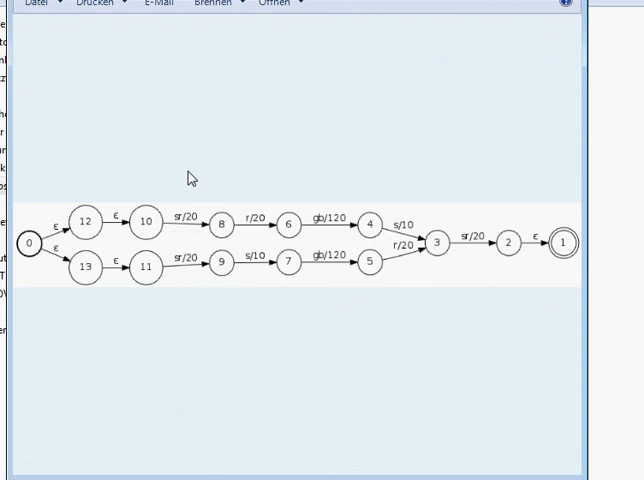
mouse_move(100, 196)
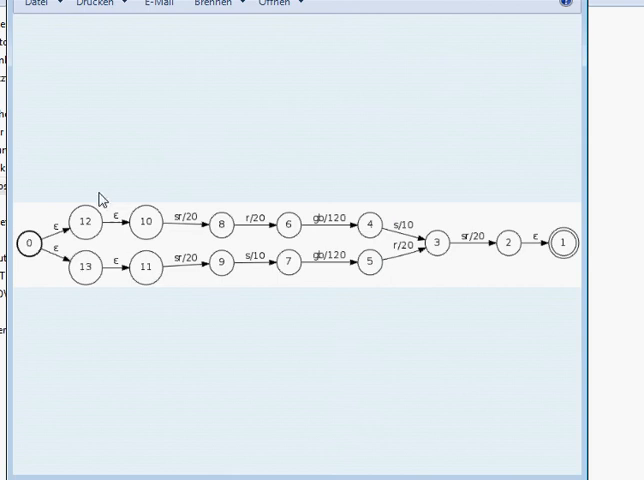
mouse_move(144, 190)
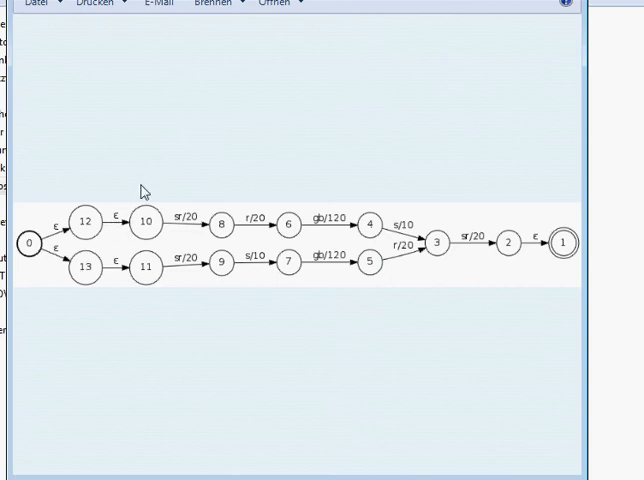
mouse_move(470, 240)
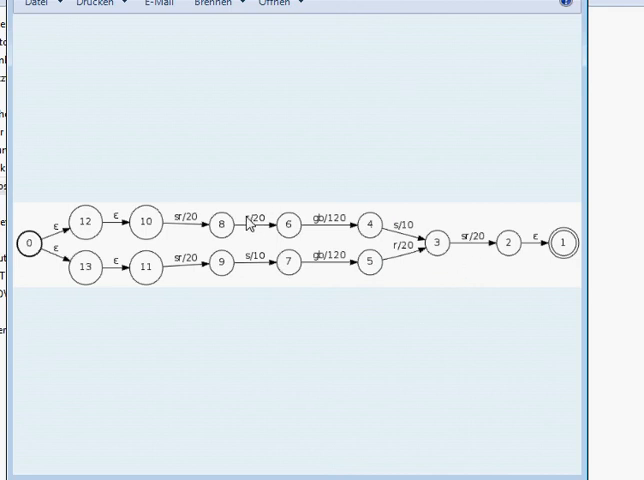
mouse_move(254, 222)
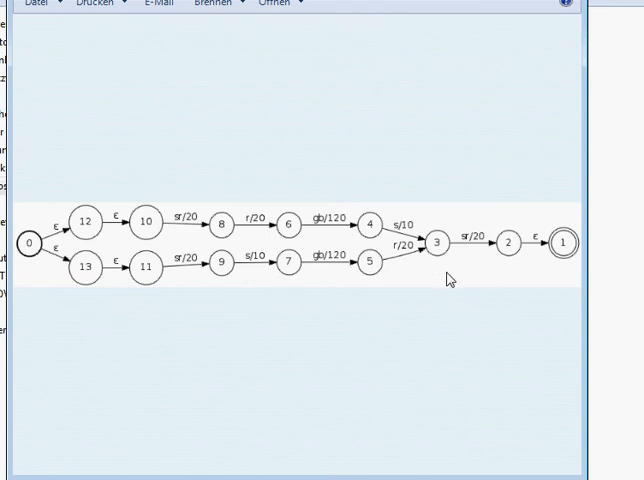
mouse_move(460, 292)
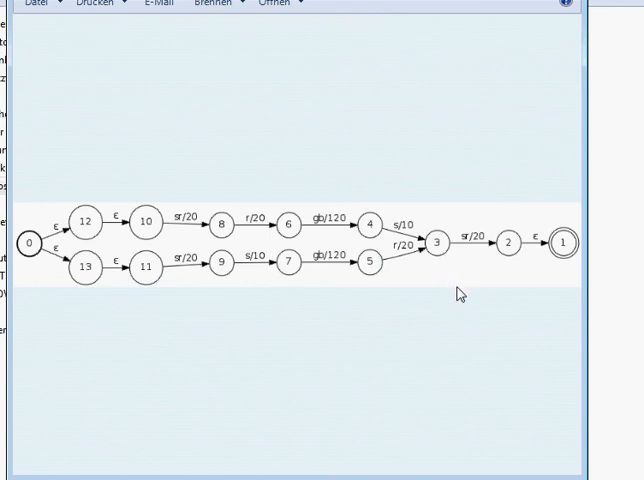
mouse_move(266, 268)
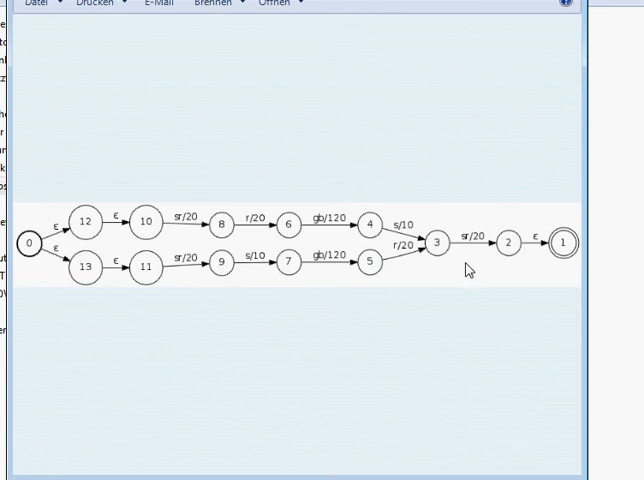
mouse_move(472, 304)
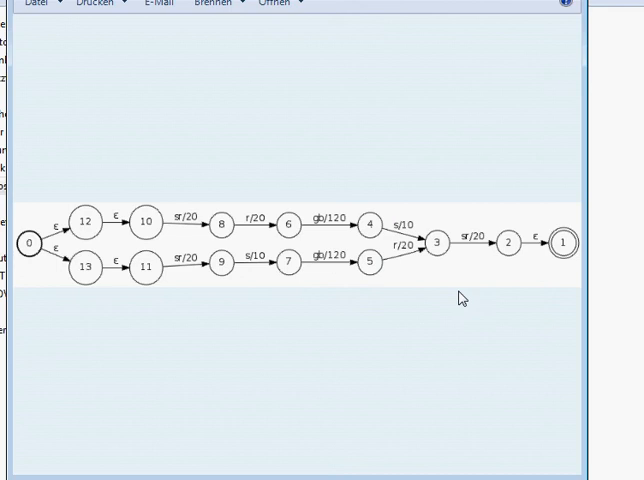
mouse_move(446, 262)
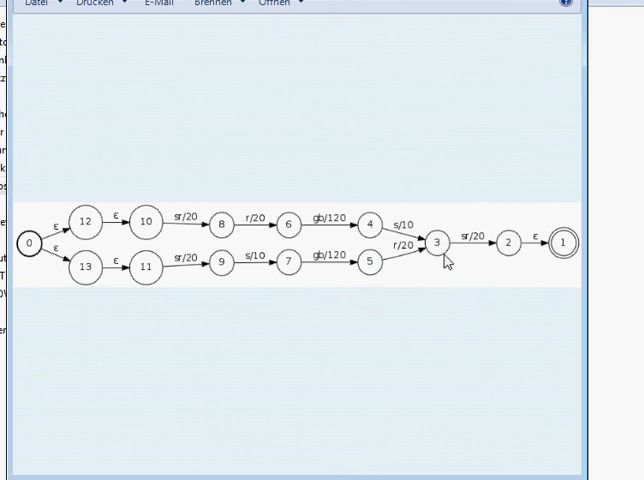
mouse_move(444, 260)
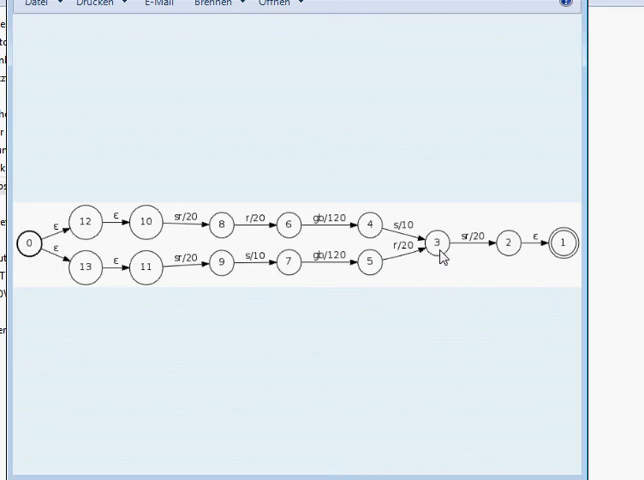
mouse_move(434, 280)
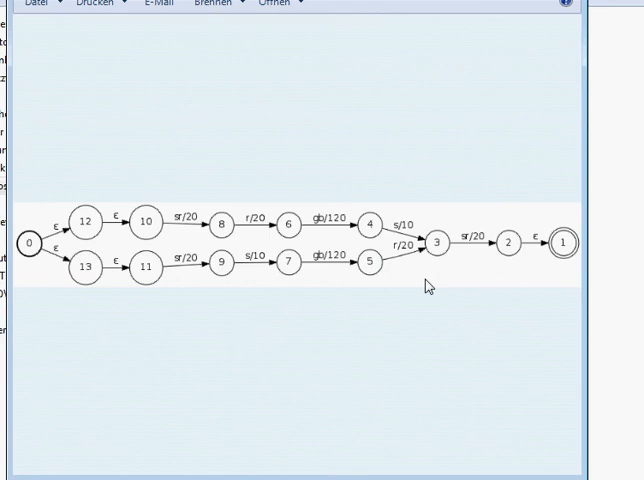
mouse_move(424, 292)
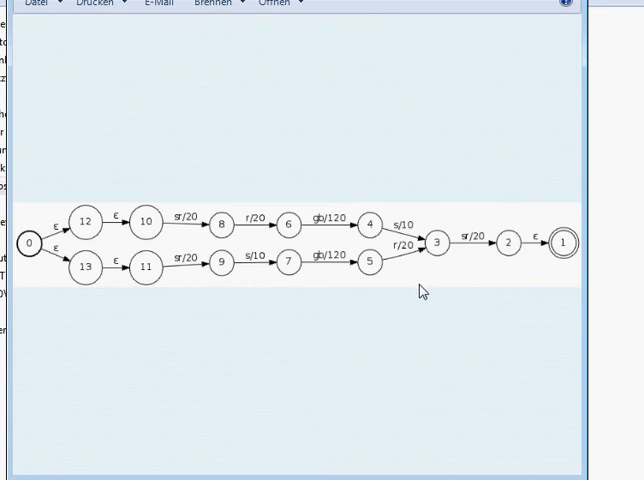
mouse_move(418, 296)
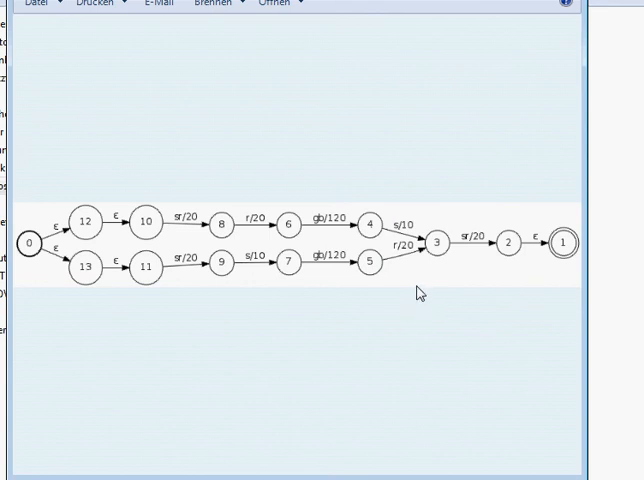
mouse_move(418, 292)
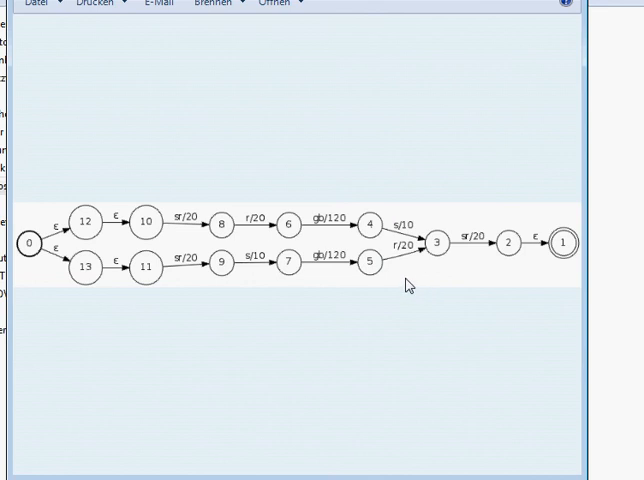
mouse_move(408, 286)
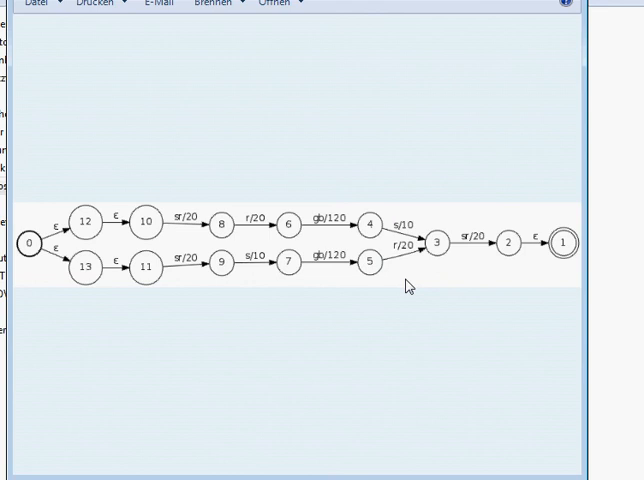
mouse_move(404, 282)
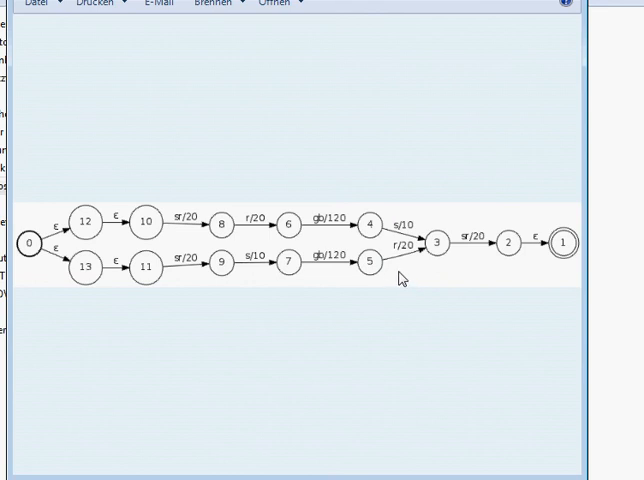